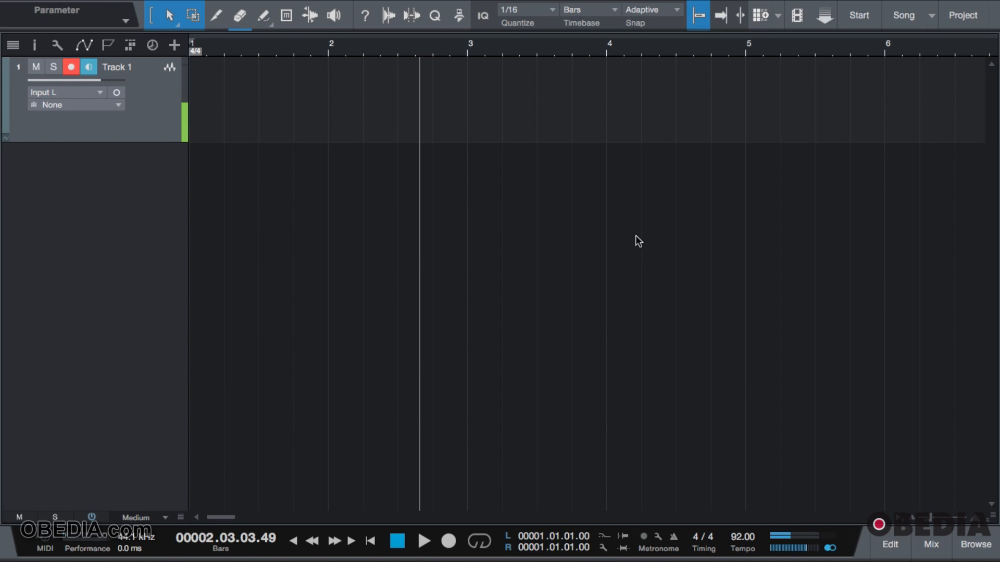
Record the first take on Track 1 so it lands on Layer 2.
click(448, 541)
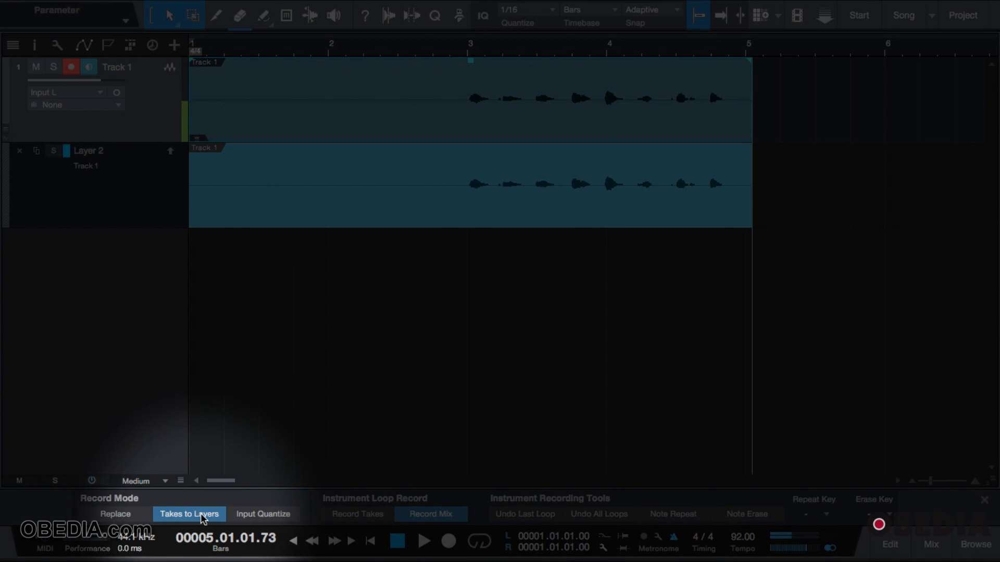
mouse_move(188, 515)
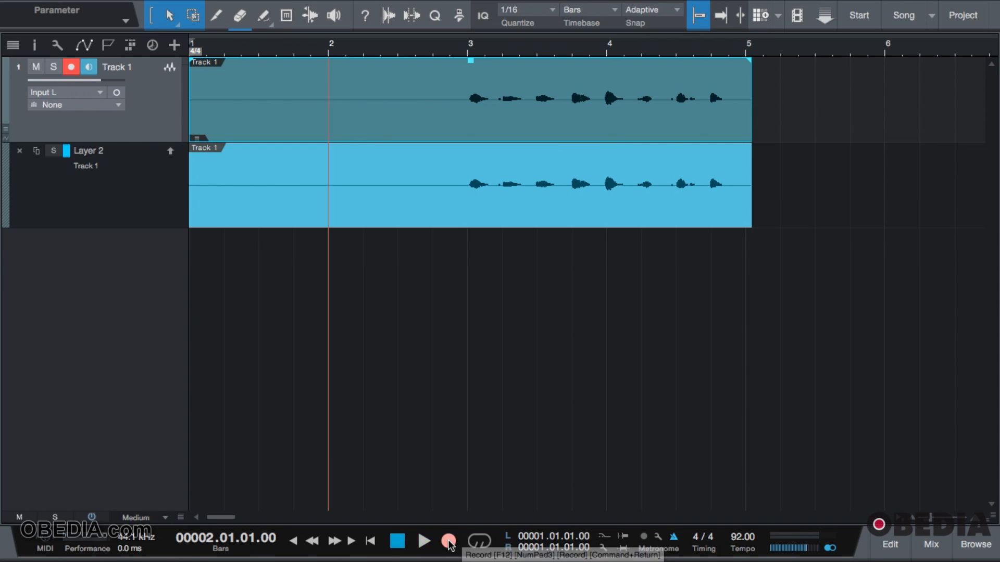
Record a second take from bar 2 onto a new Layer 3.
click(447, 541)
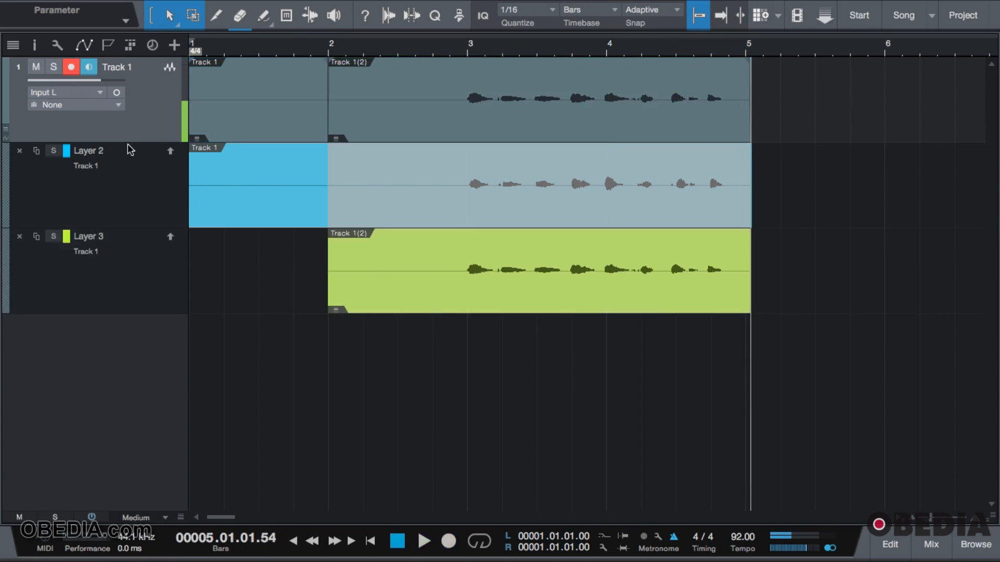
Solo and play Layer 2, then solo and play Layer 3 instead.
click(53, 151)
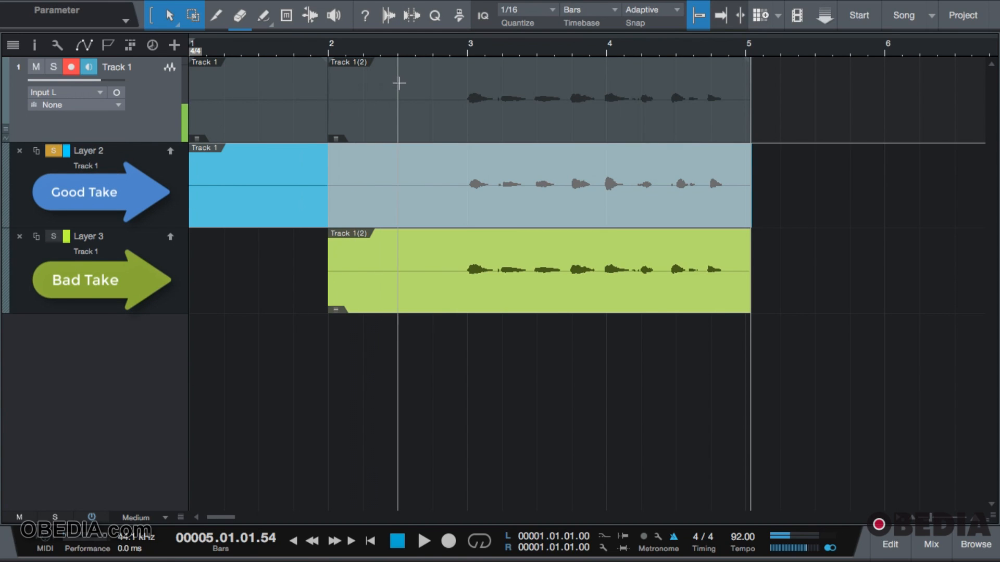
click(424, 542)
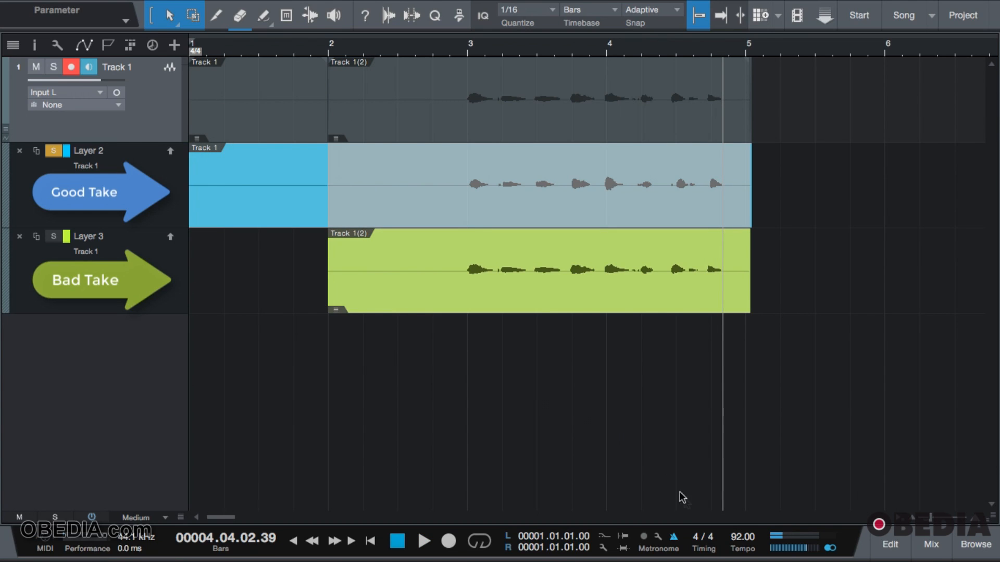
click(53, 151)
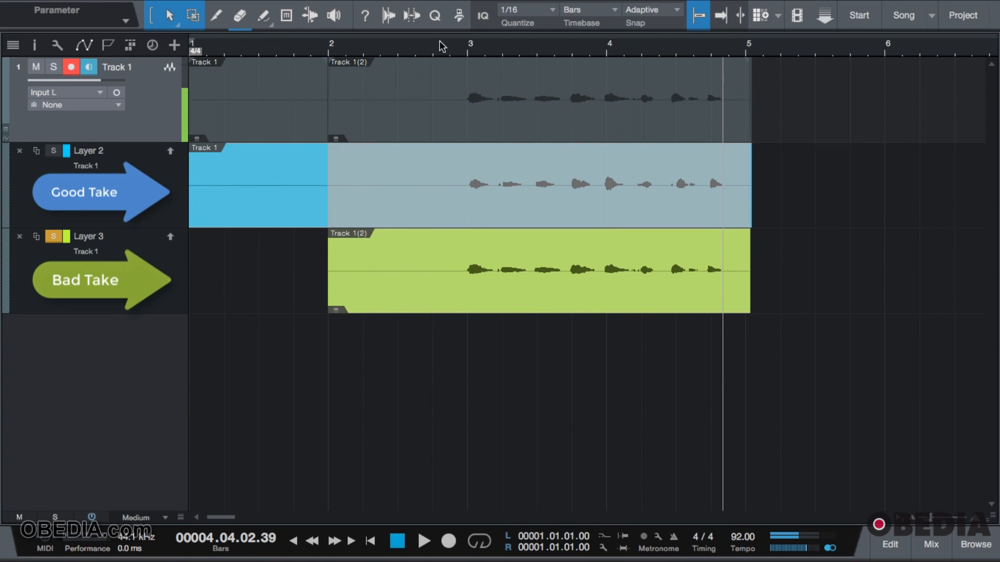
click(424, 541)
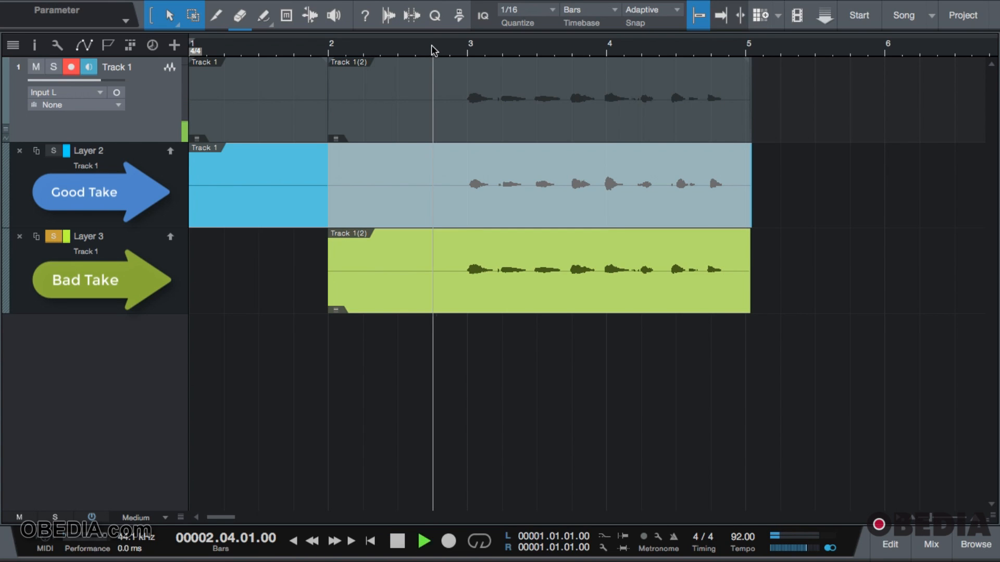
Stop playback and leave Layer 3 unsoloed so no layer is soloed.
click(423, 542)
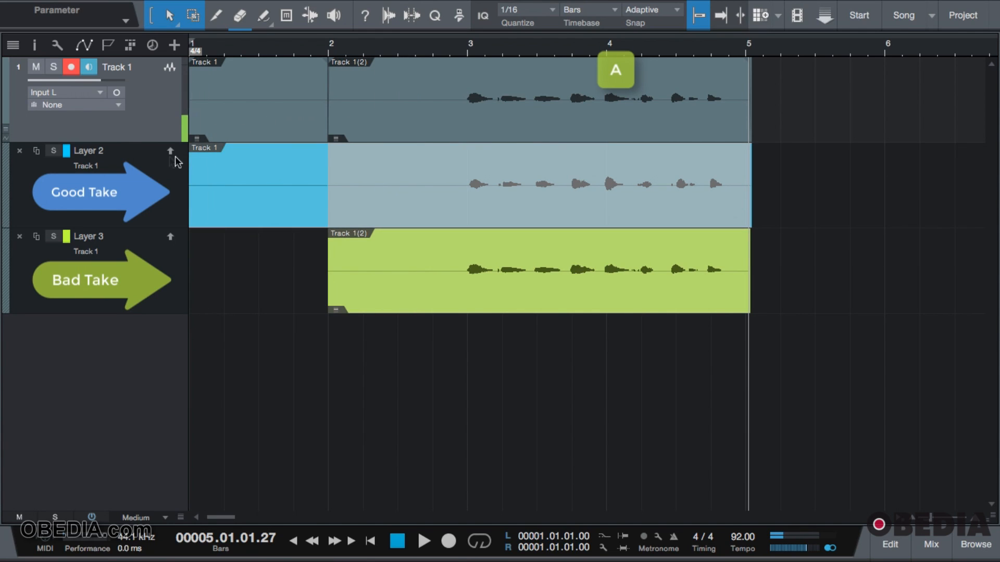
mouse_move(170, 151)
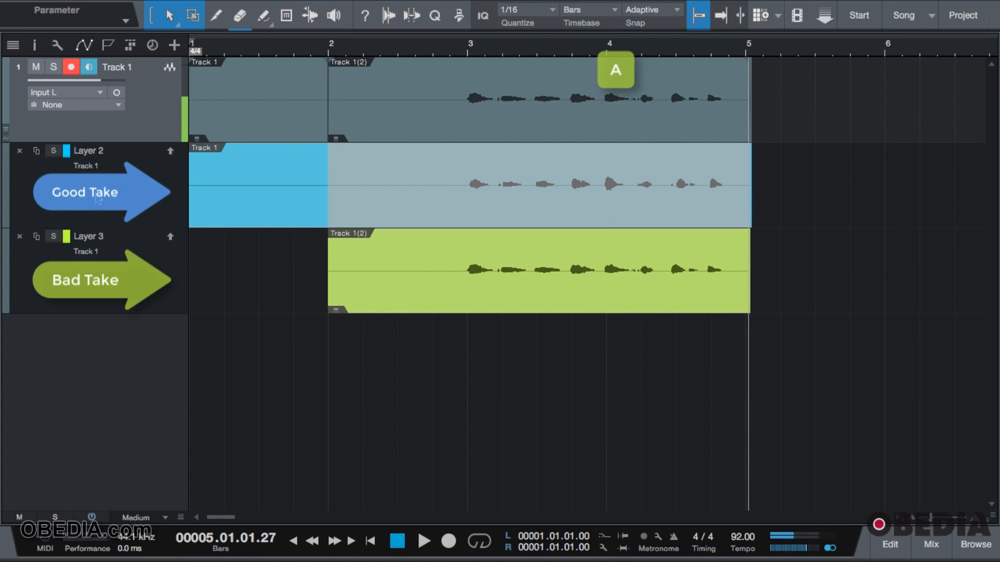
mouse_move(156, 145)
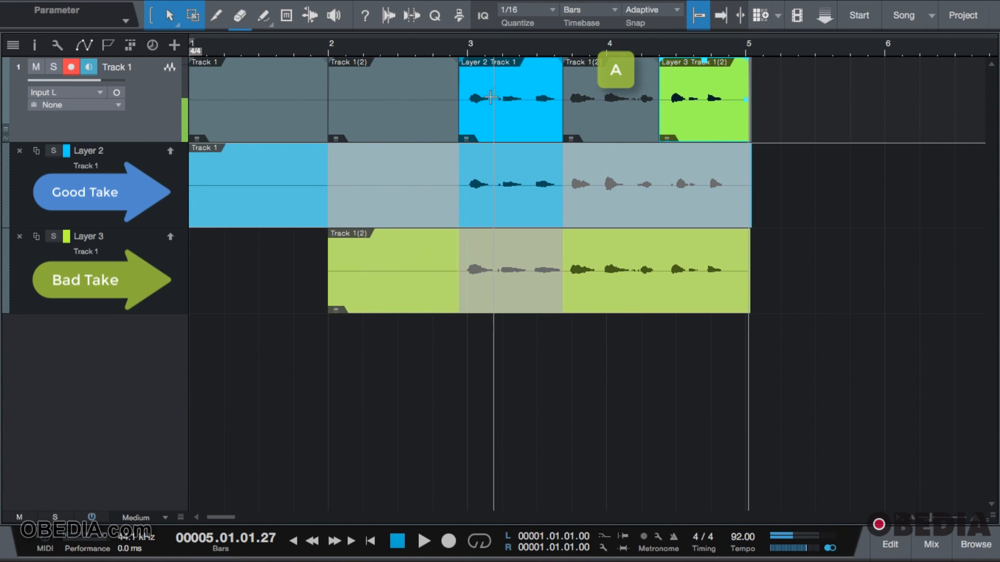
mouse_move(493, 188)
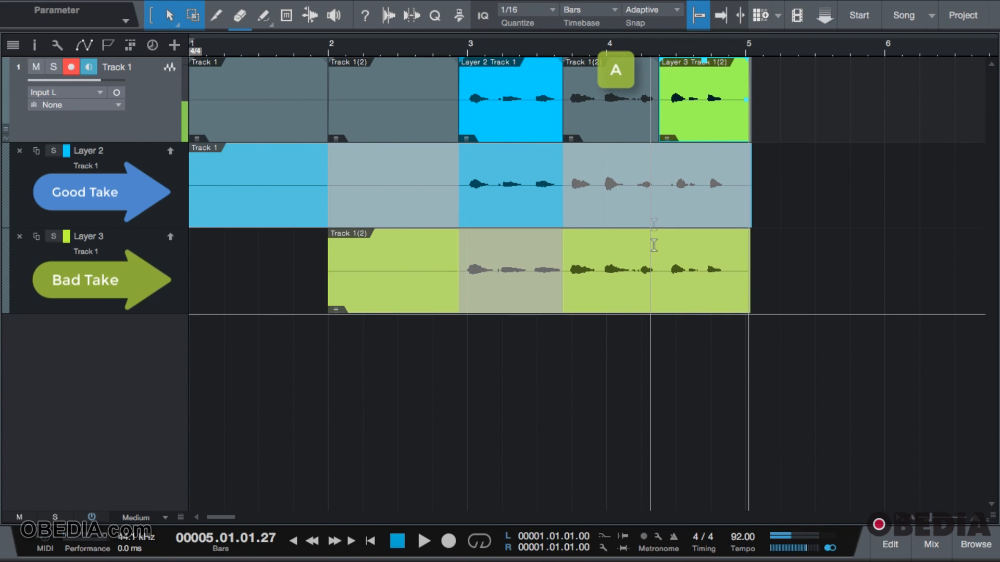
mouse_move(637, 132)
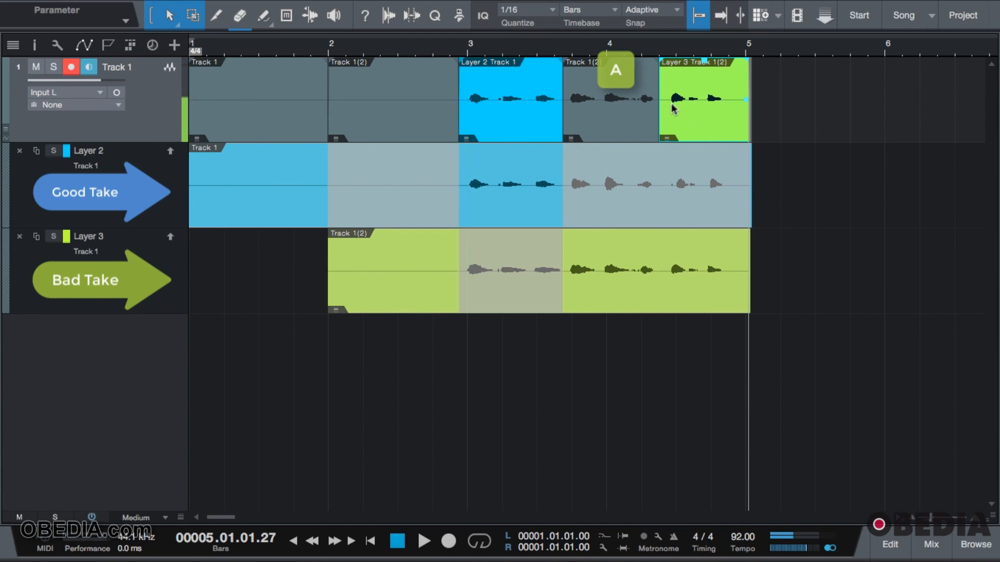
mouse_move(696, 123)
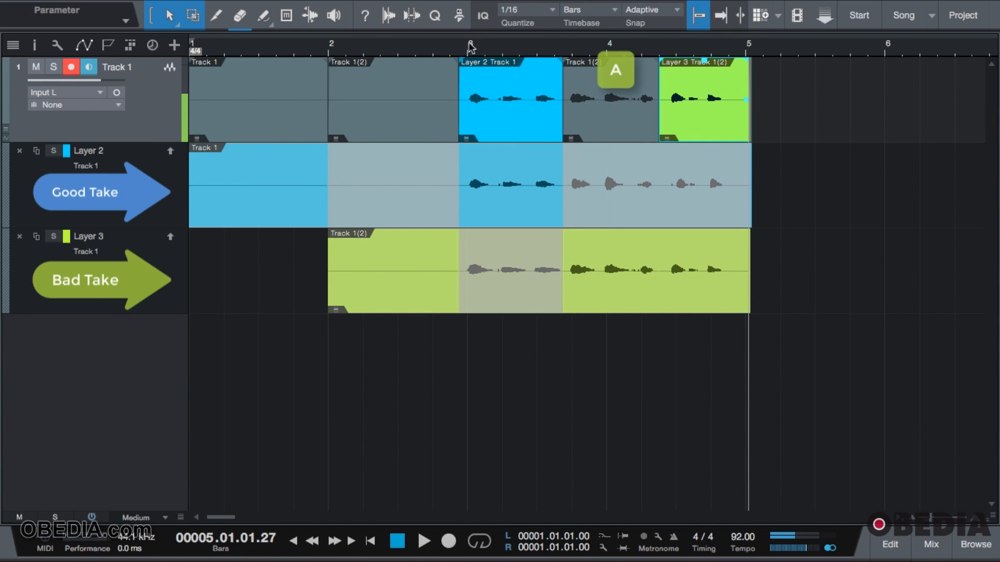
Play back the Track 1 comp built from Layer 2 and Layer 3 sections.
click(424, 542)
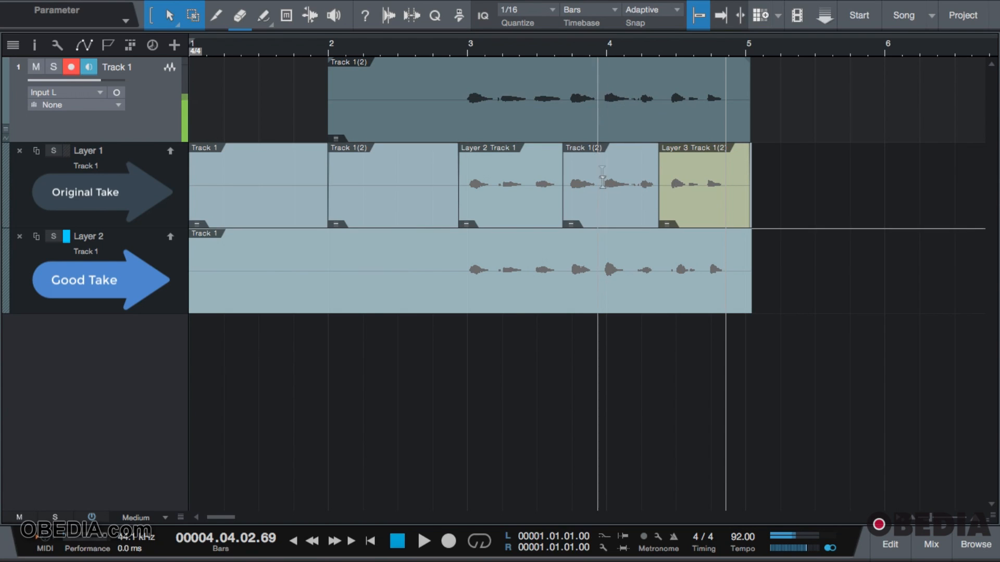
mouse_move(592, 270)
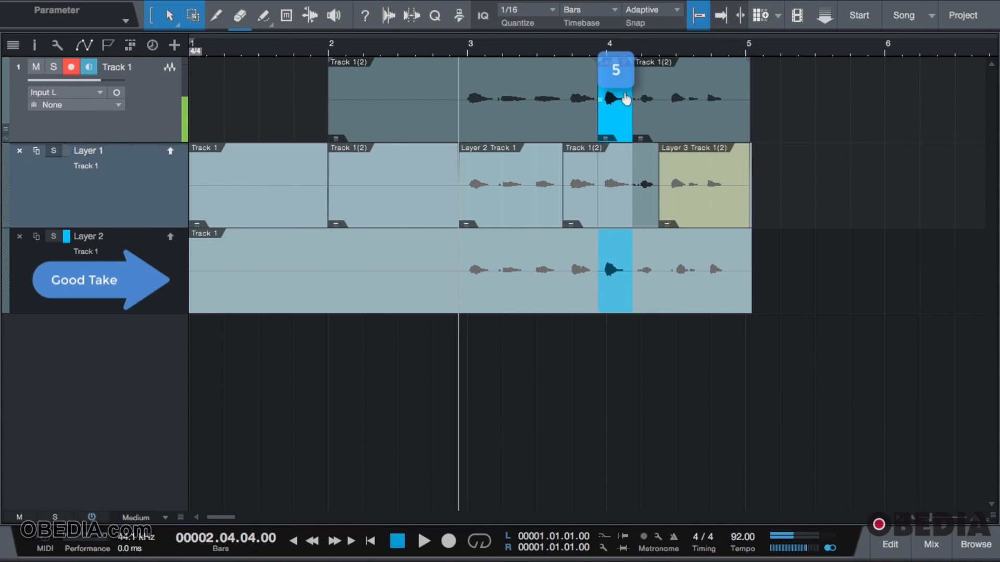
Play the comp with the Layer 2 slice near bar 4 swapped in.
click(423, 541)
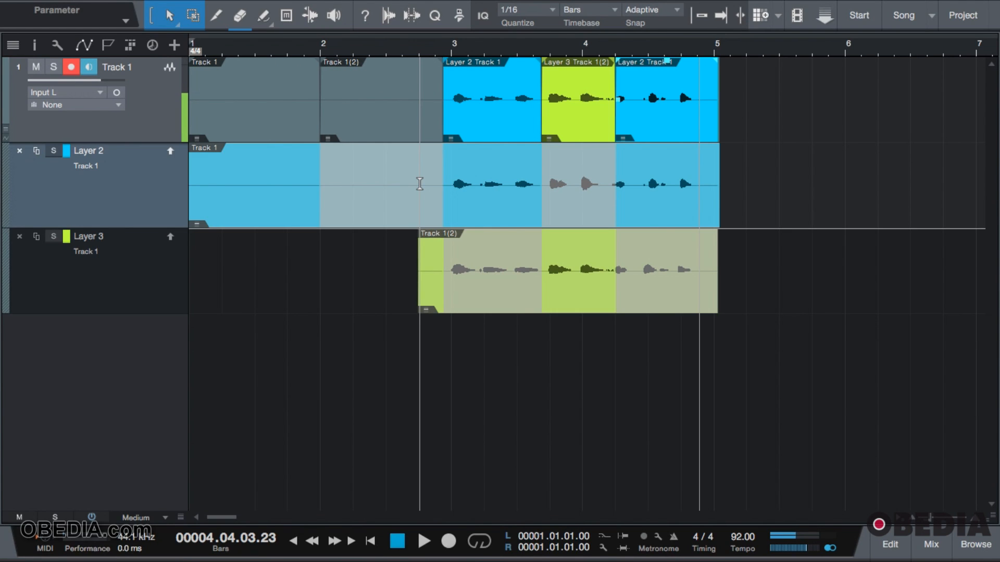
Record a third take on Track 1, creating Layer 4.
click(450, 542)
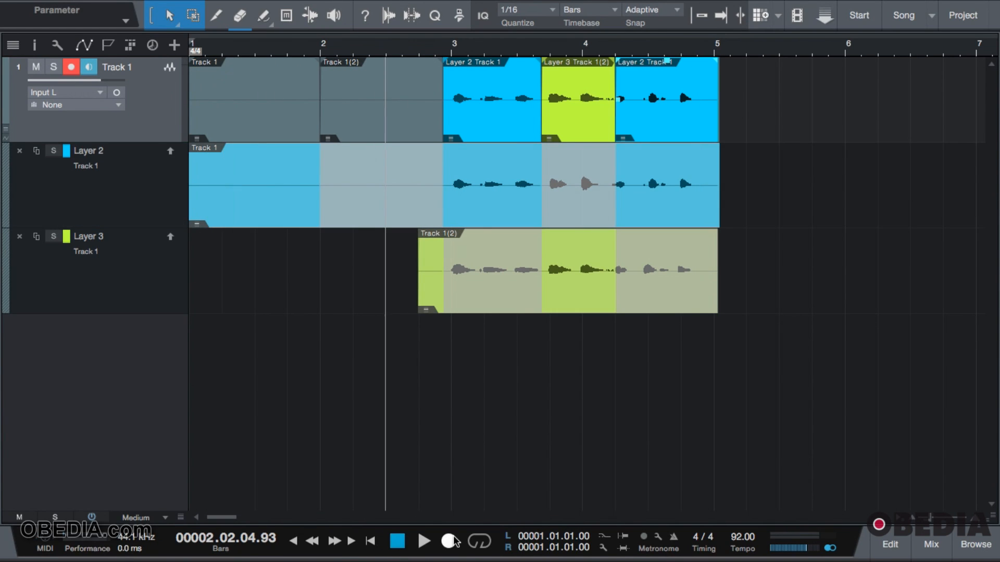
click(451, 542)
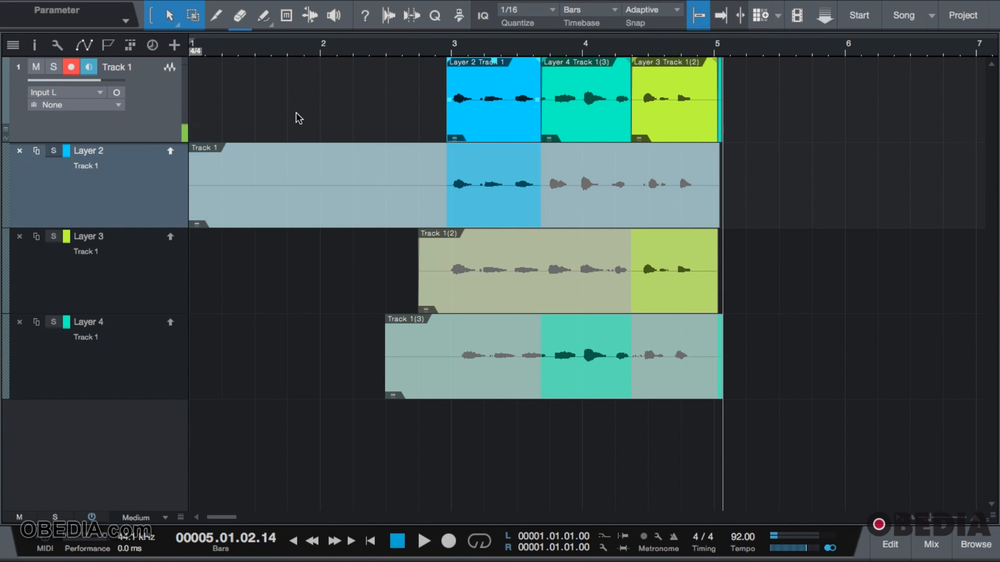
double_click(88, 150)
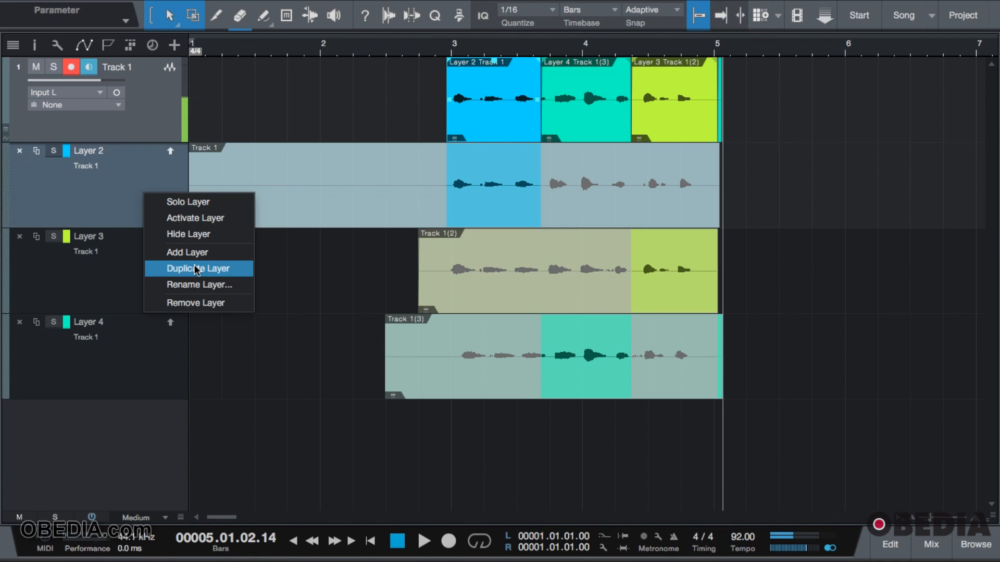
mouse_move(188, 234)
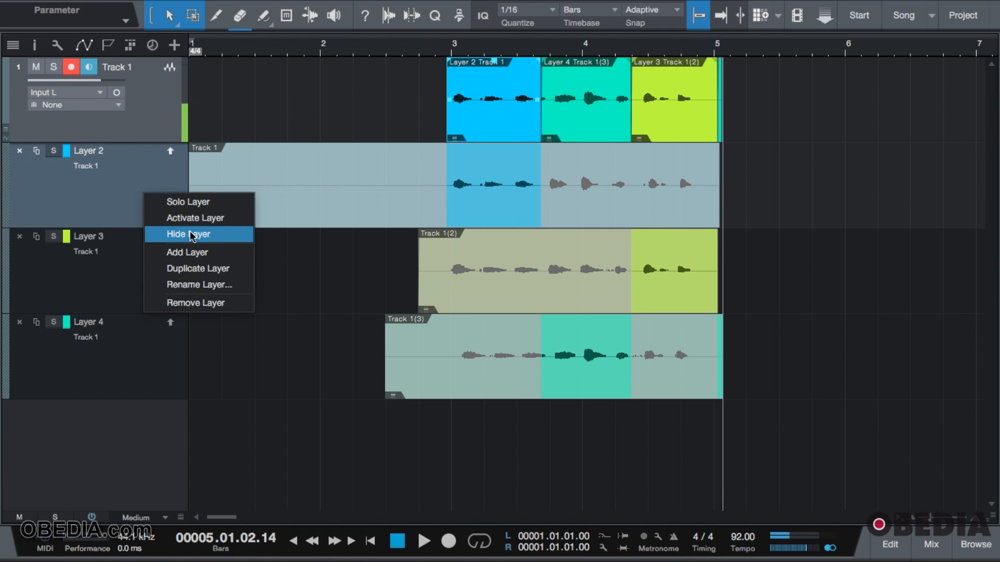
click(187, 234)
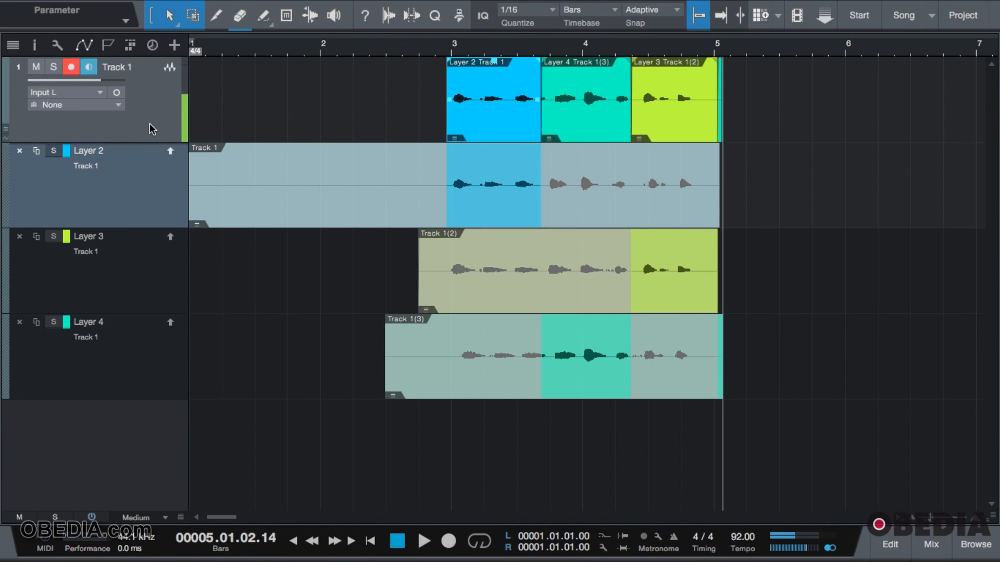
right_click(152, 127)
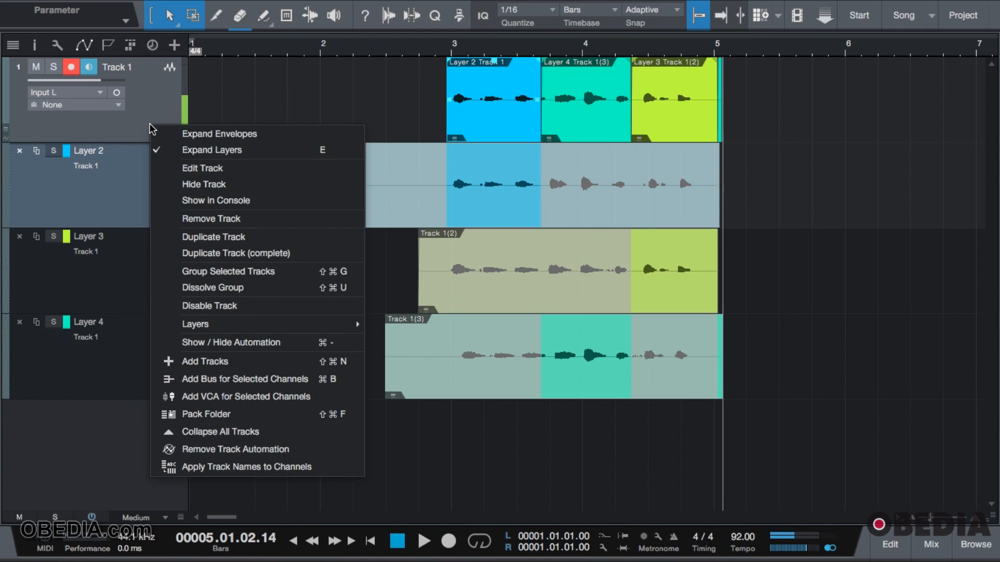
click(211, 150)
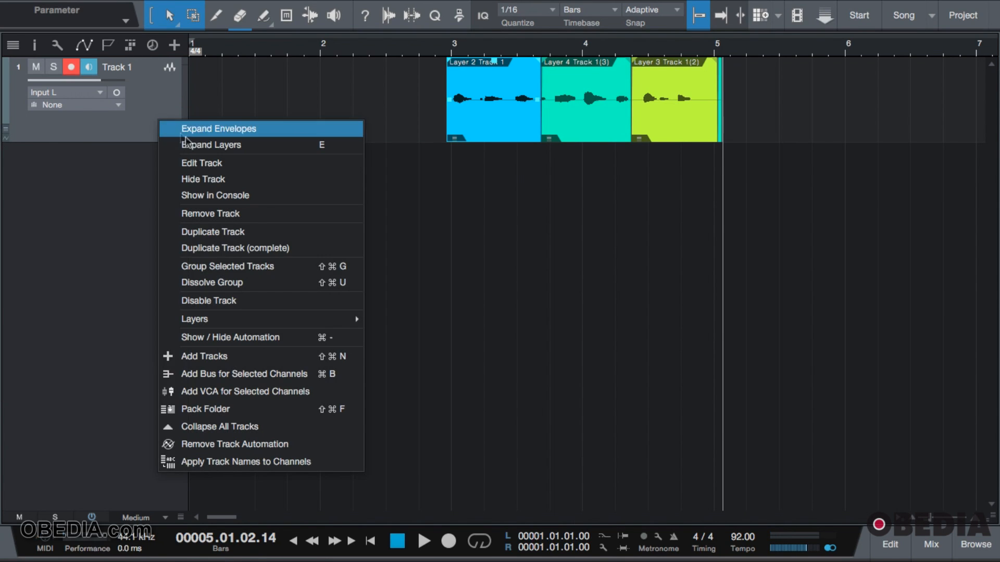
click(210, 145)
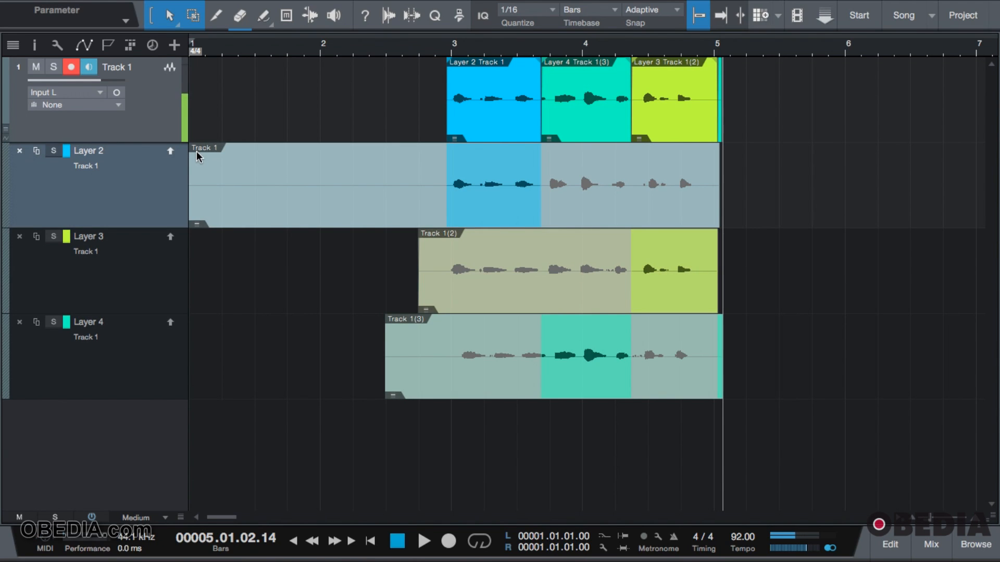